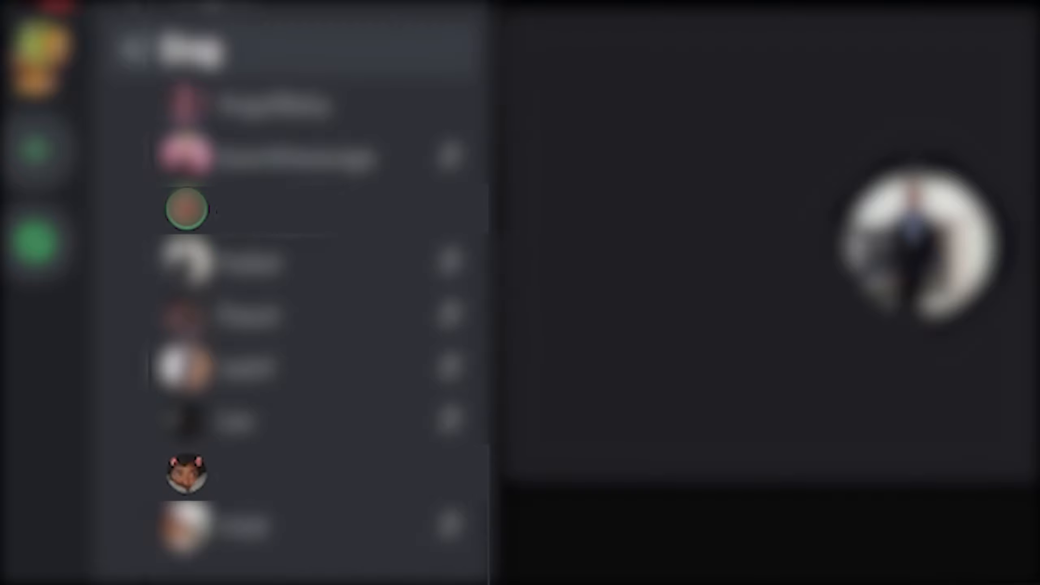
click(189, 472)
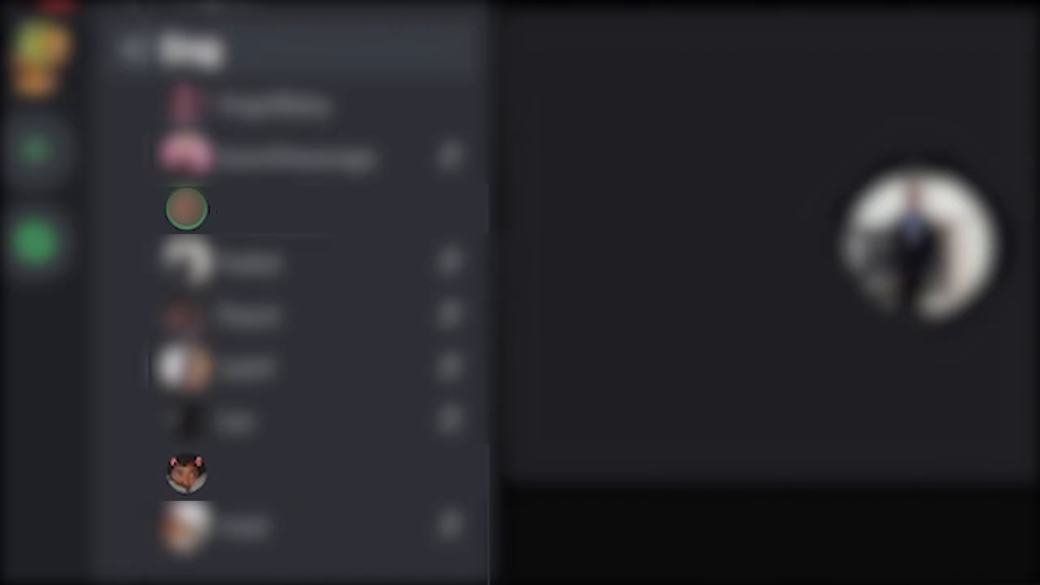
click(187, 472)
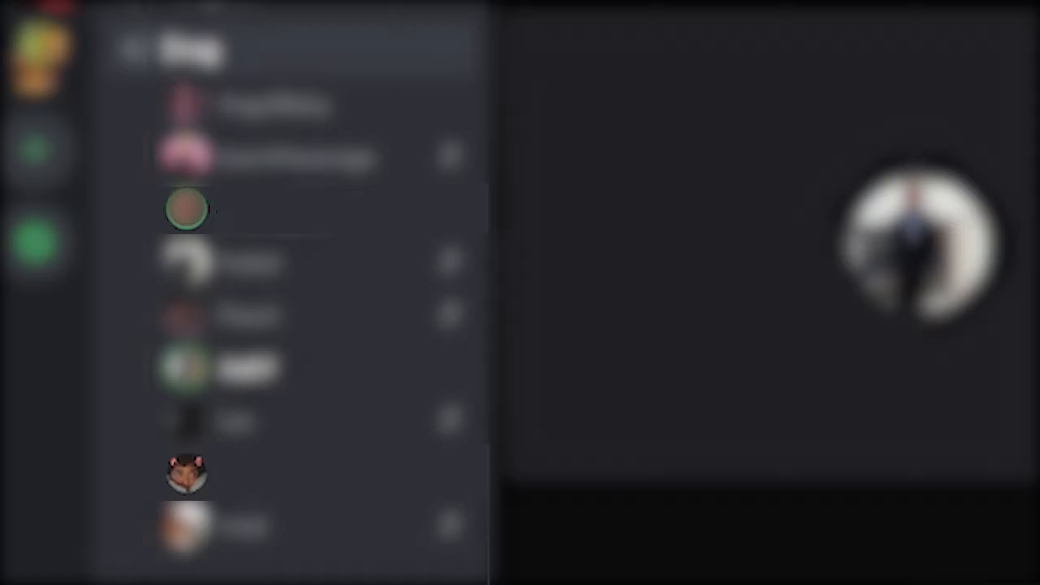
click(188, 472)
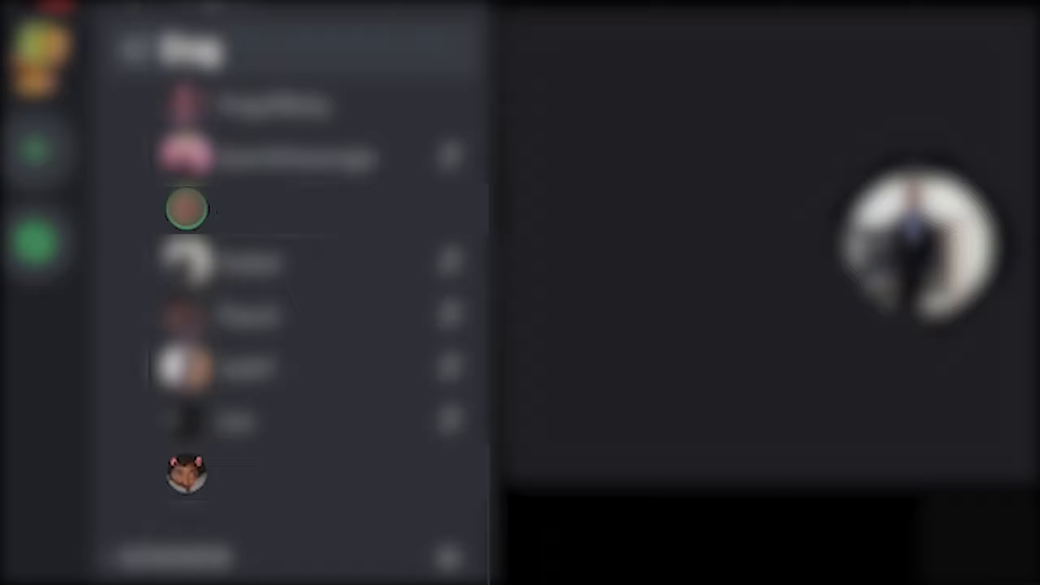
click(188, 472)
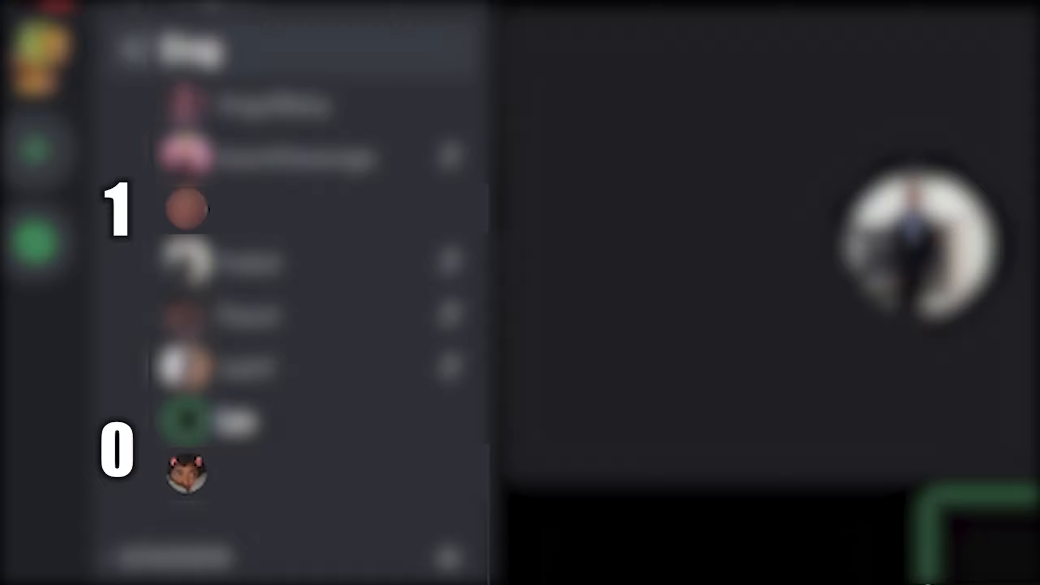
click(187, 472)
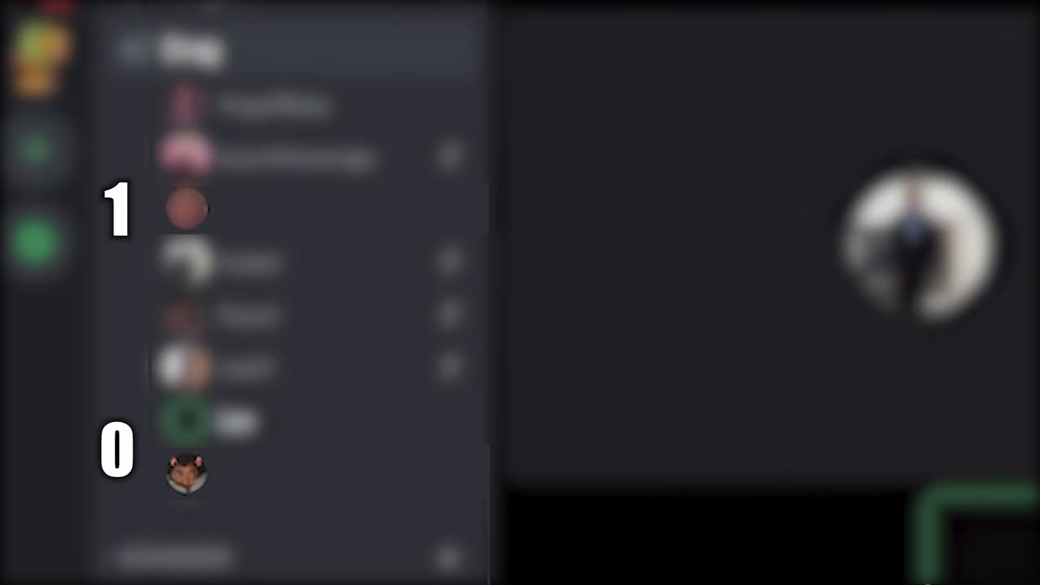
click(189, 471)
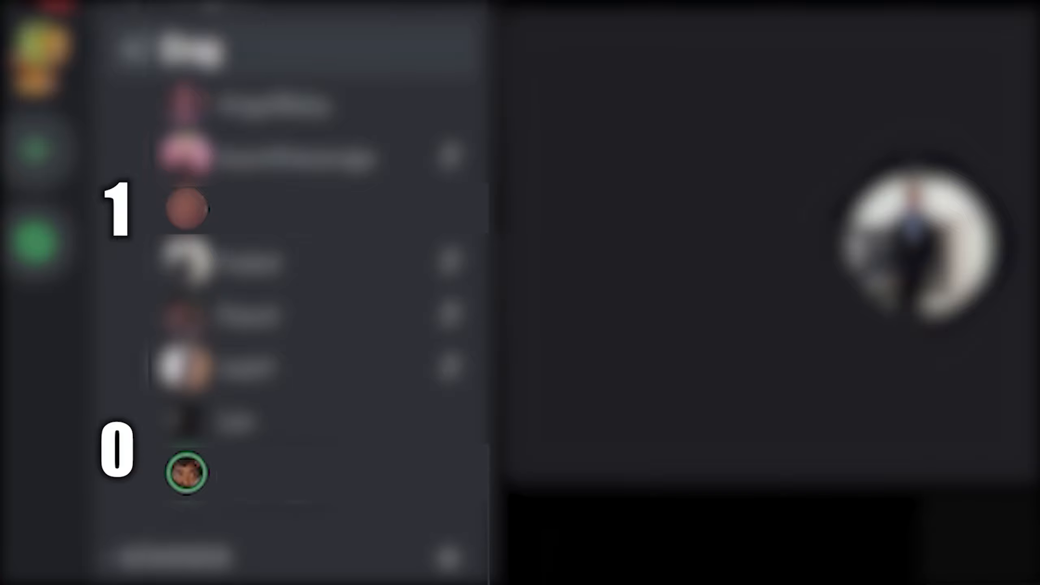